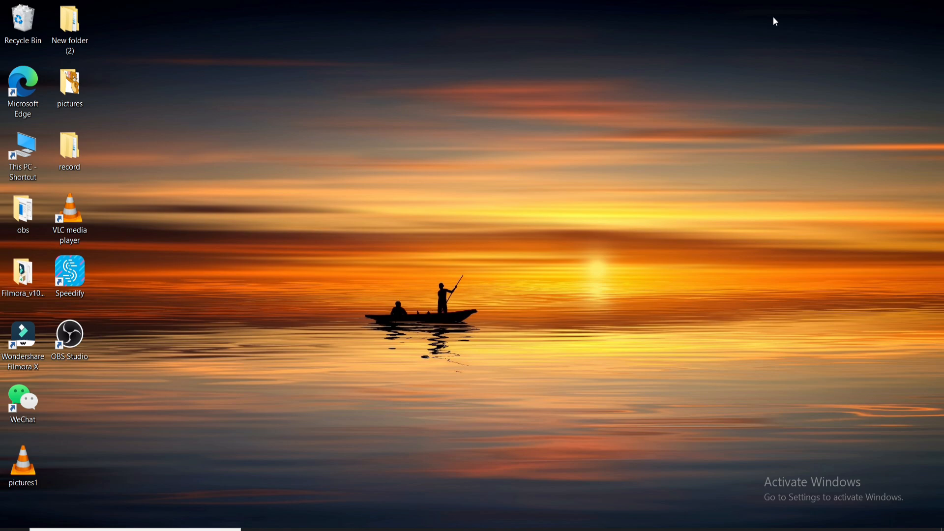
Step: Launch Microsoft Edge and go to the Blizzard Entertainment website from the new tab page
left_click(23, 88)
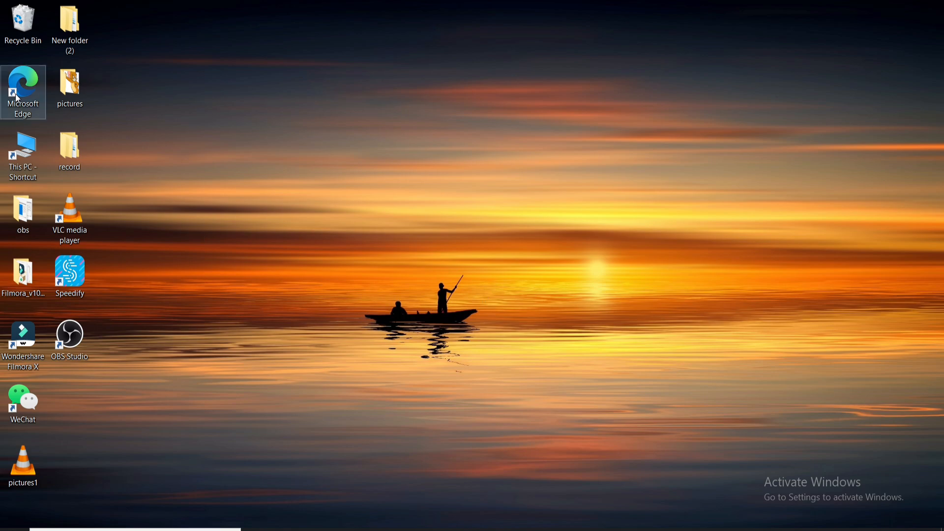
double_click(22, 88)
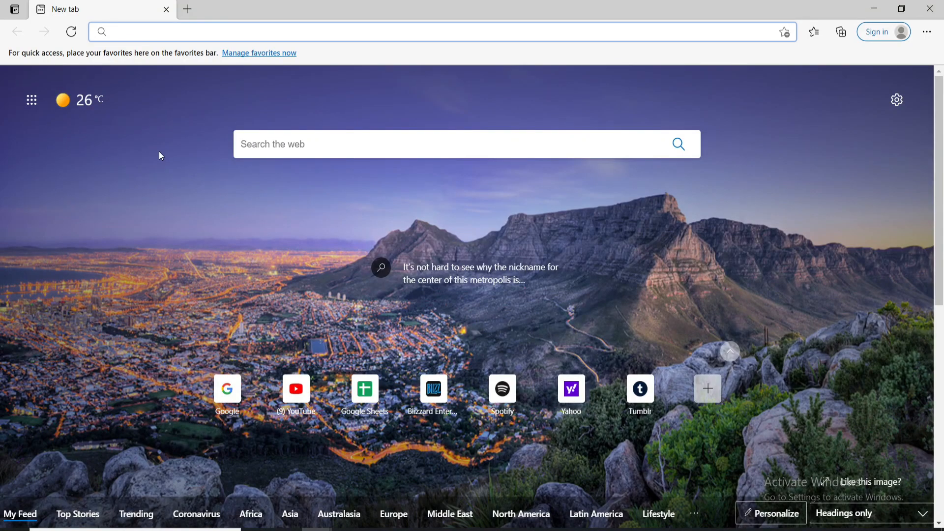
left_click(422, 32)
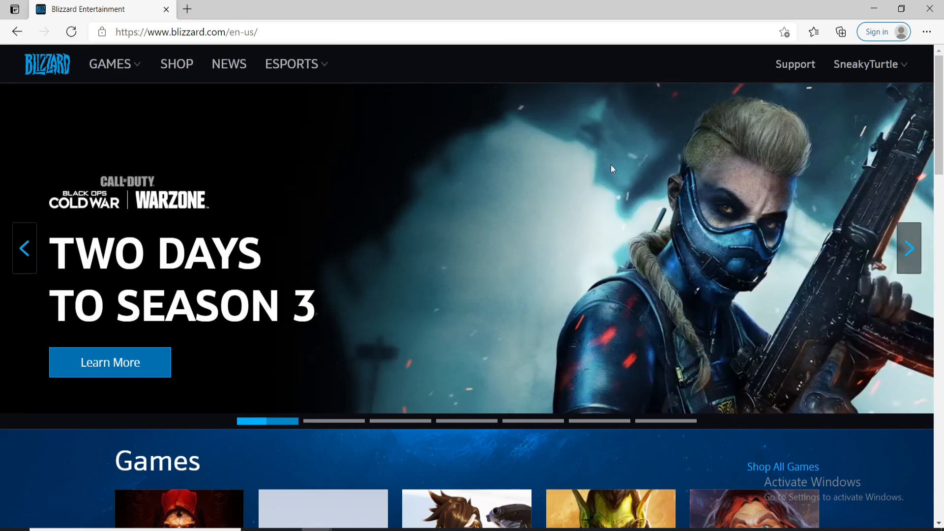
mouse_move(796, 64)
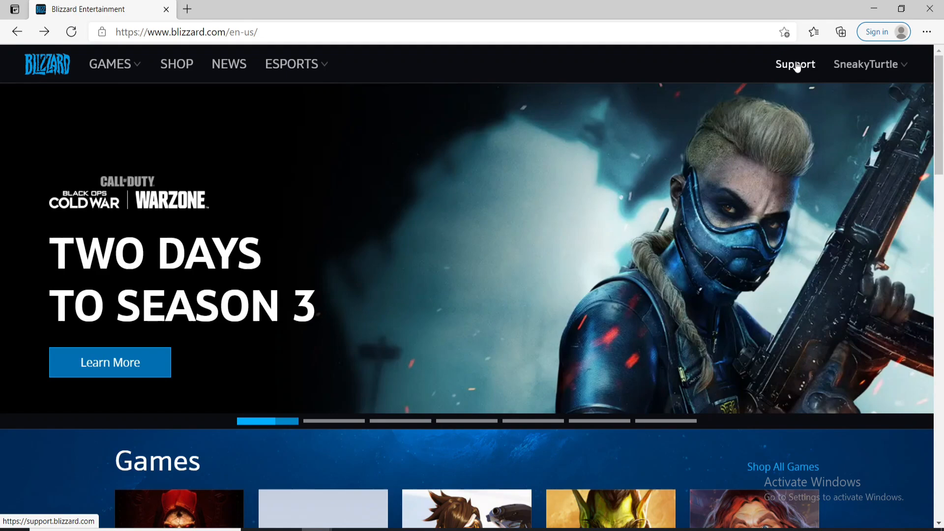
Step: Search Blizzard Support for 'delete my account' and choose the Delete Battle.net Account article
left_click(795, 64)
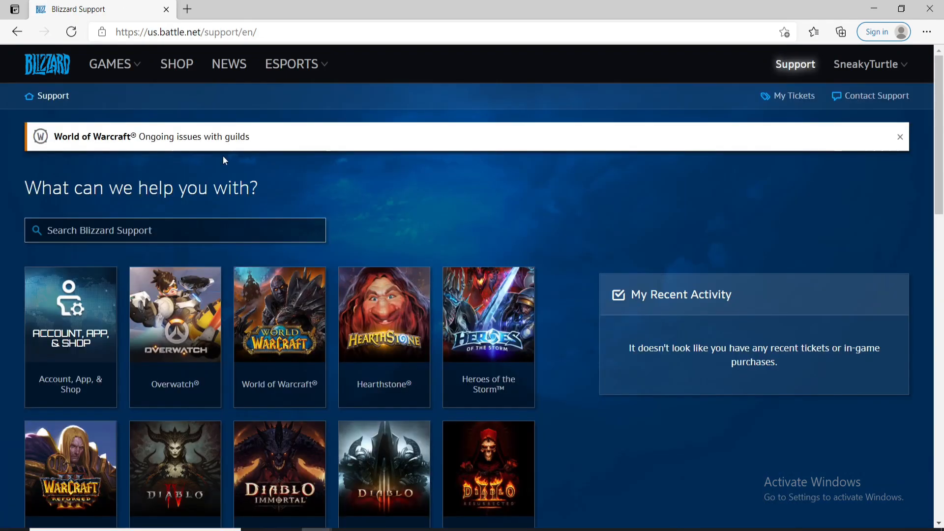
left_click(175, 230)
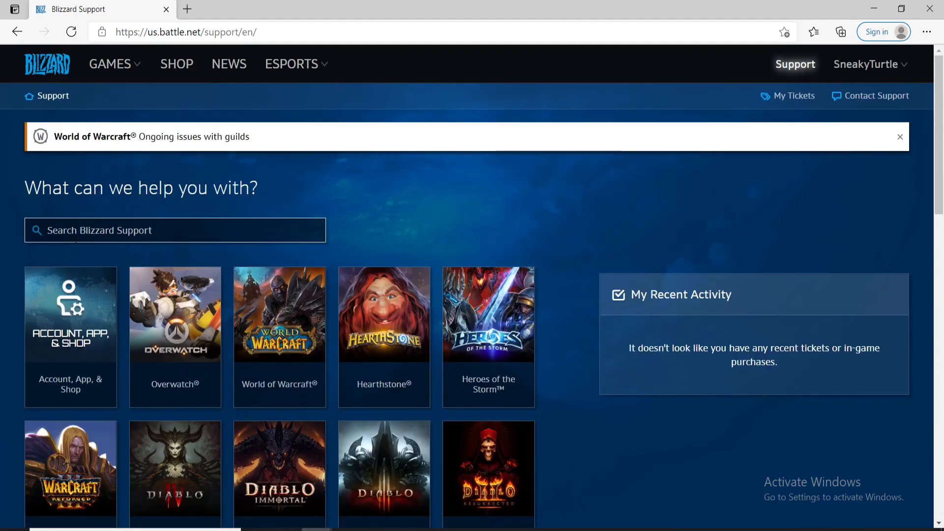
left_click(175, 230)
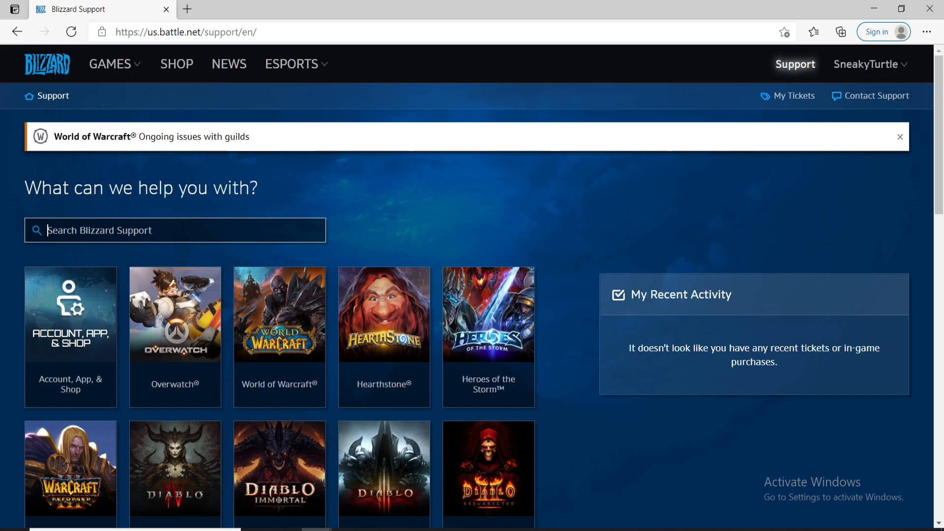
type("delete my account")
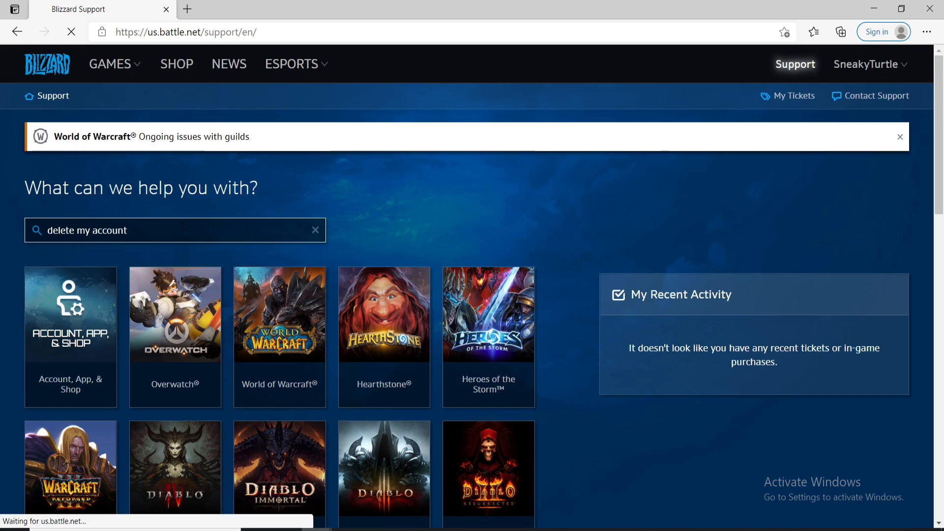
key("Enter")
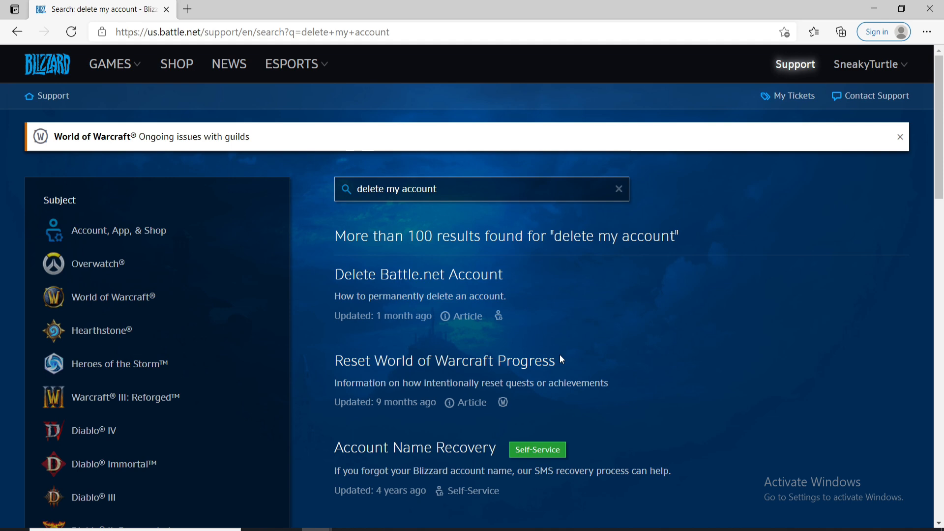
mouse_move(390, 281)
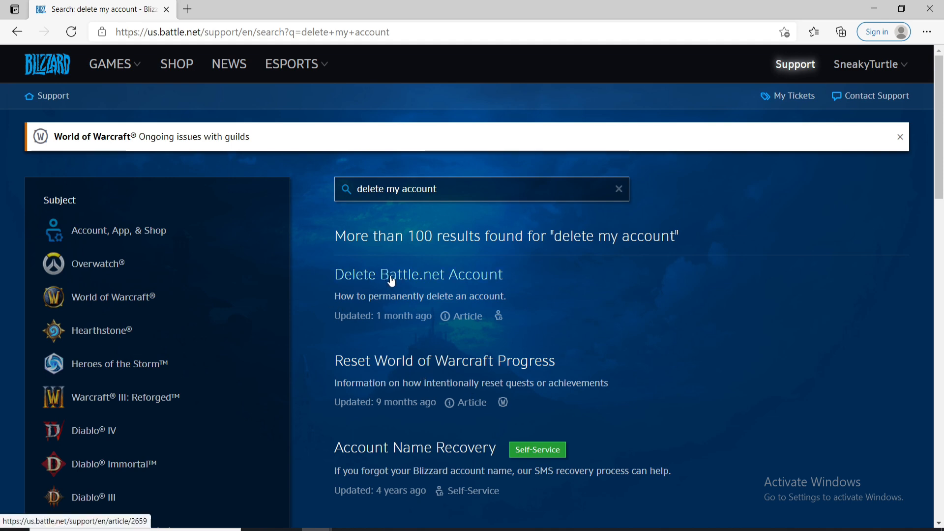
left_click(419, 274)
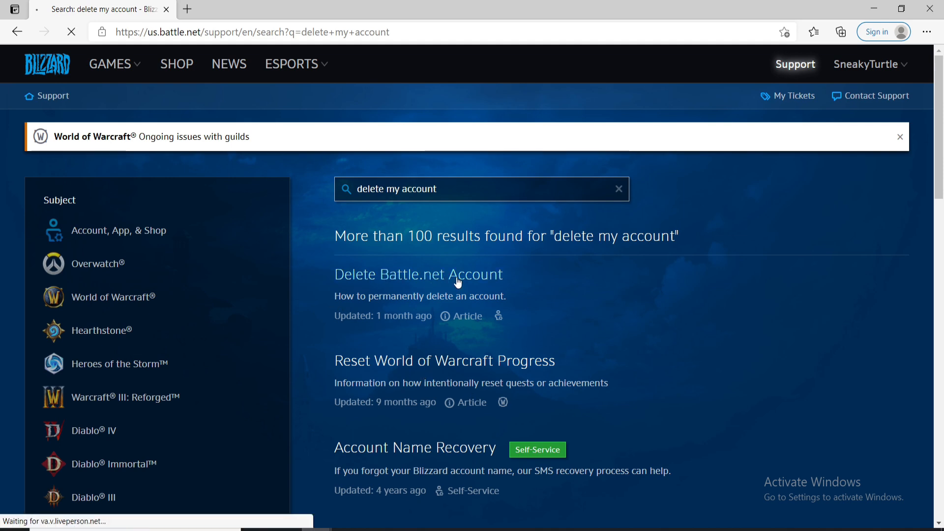
Step: From the Delete Battle.net Account article, follow the link to create an account-removal request
left_click(419, 274)
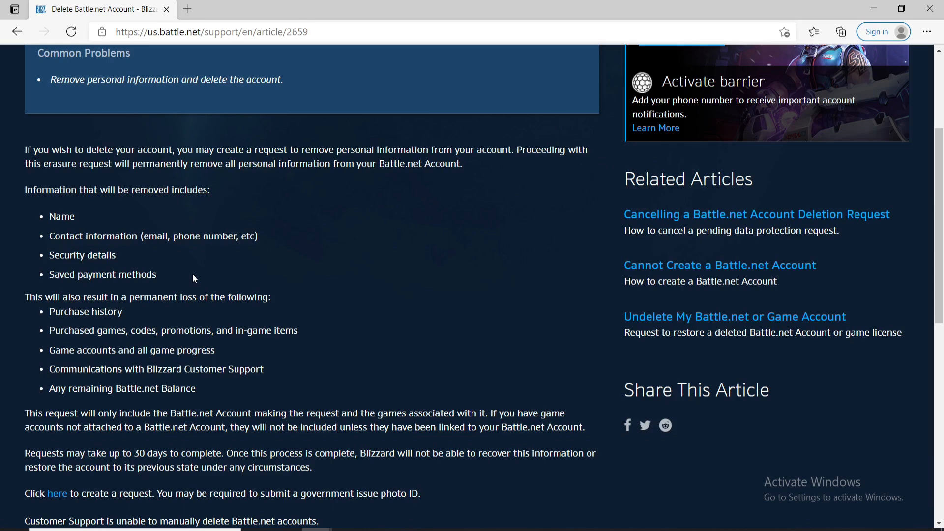
mouse_move(3, 287)
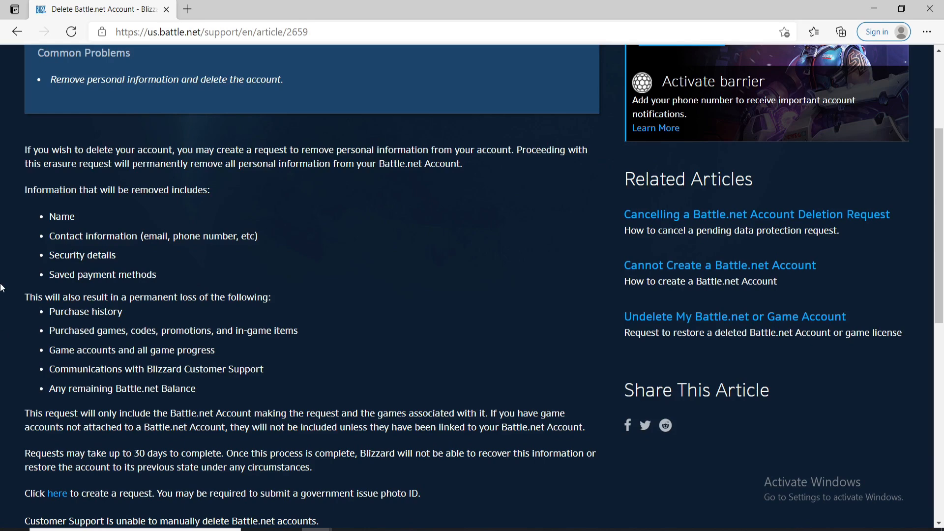
scroll("down", 3)
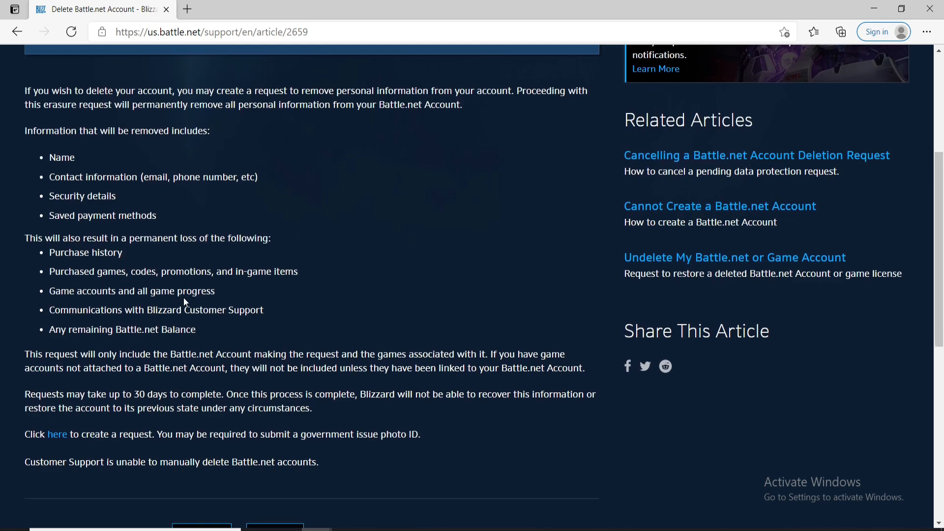
scroll("down", 3)
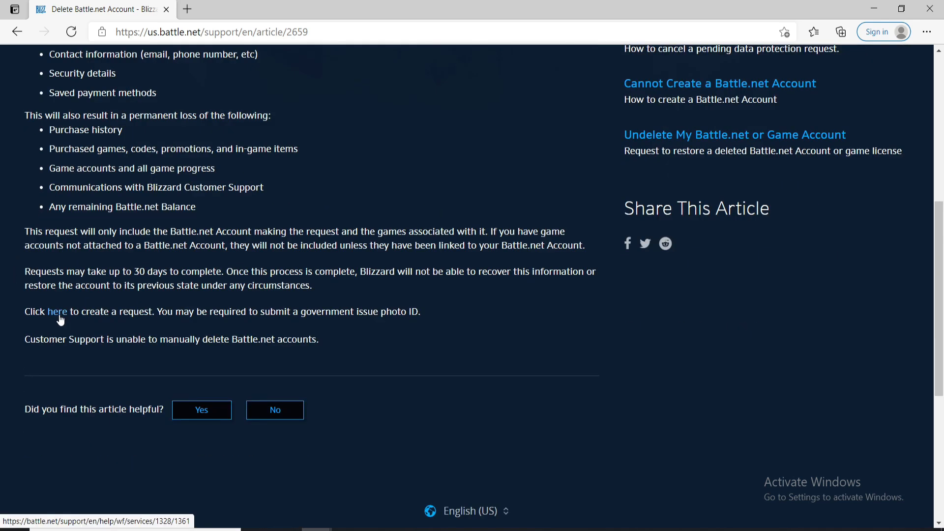
left_click(57, 312)
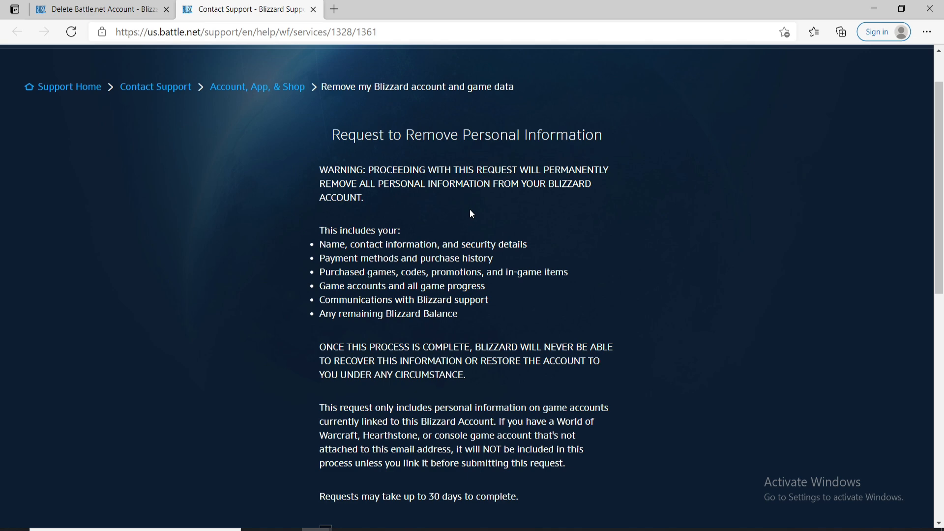
Step: Acknowledge that all data will be removed on the request form and proceed with the removal request
scroll("down", 3)
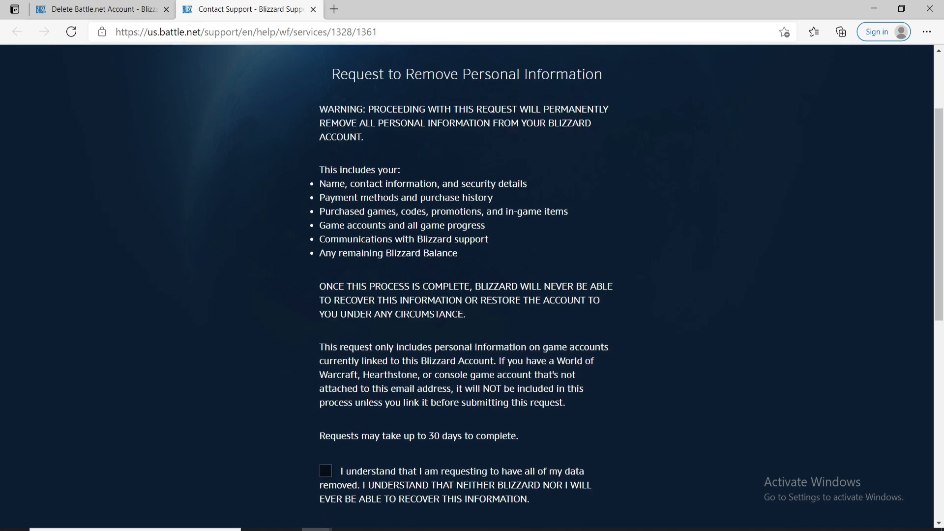
scroll("down", 3)
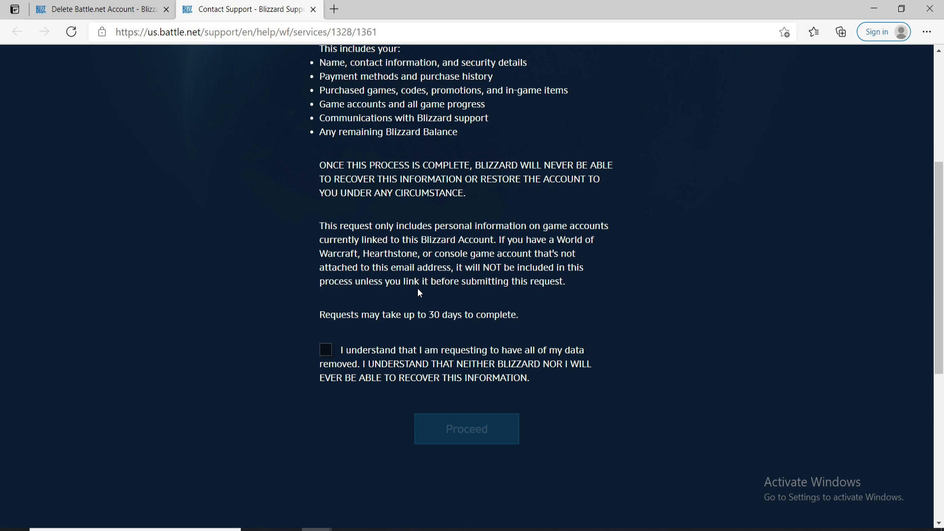
scroll("down", 3)
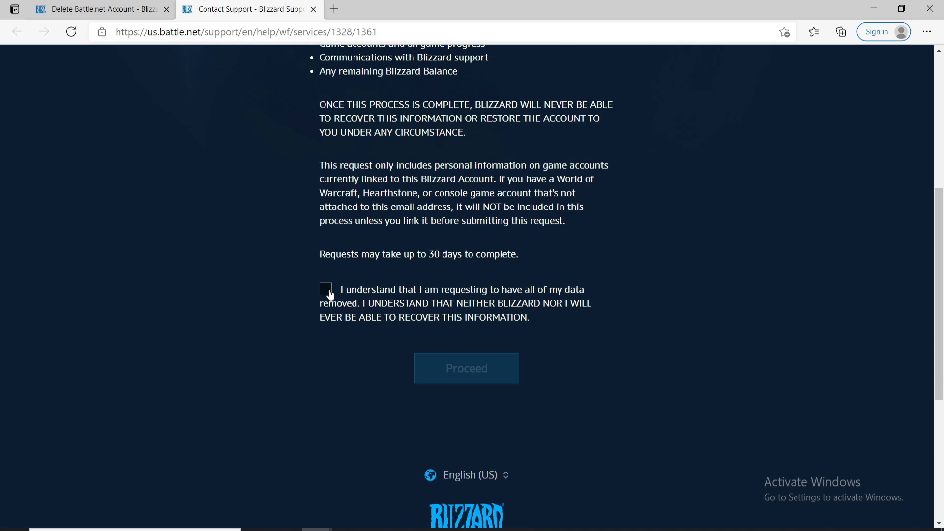
left_click(326, 290)
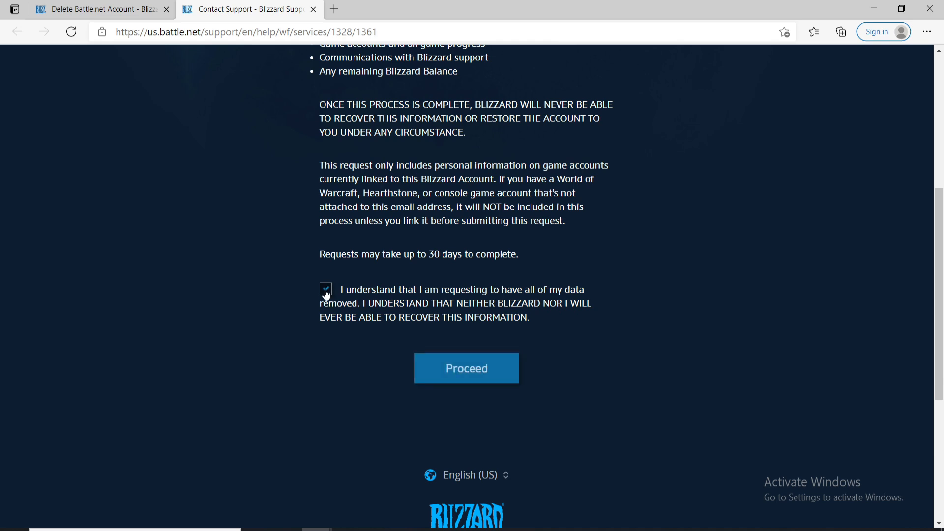
left_click(326, 289)
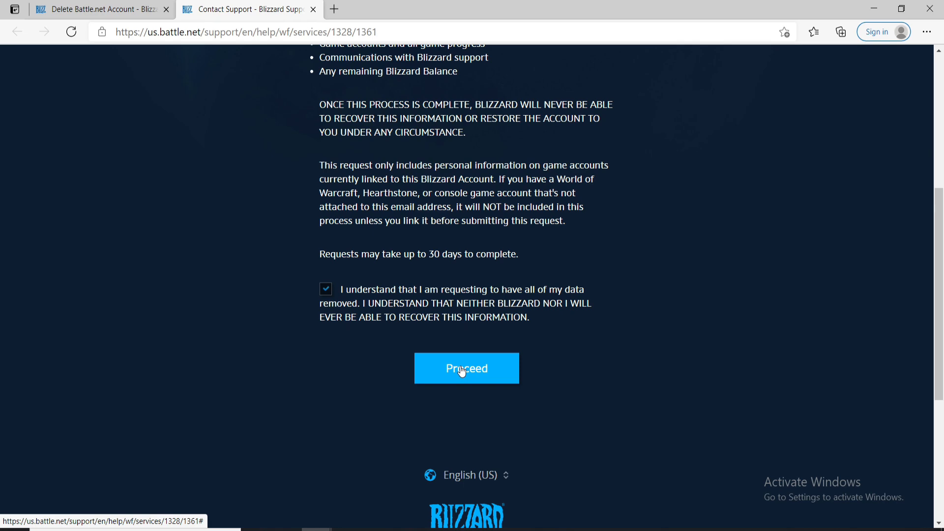
left_click(467, 368)
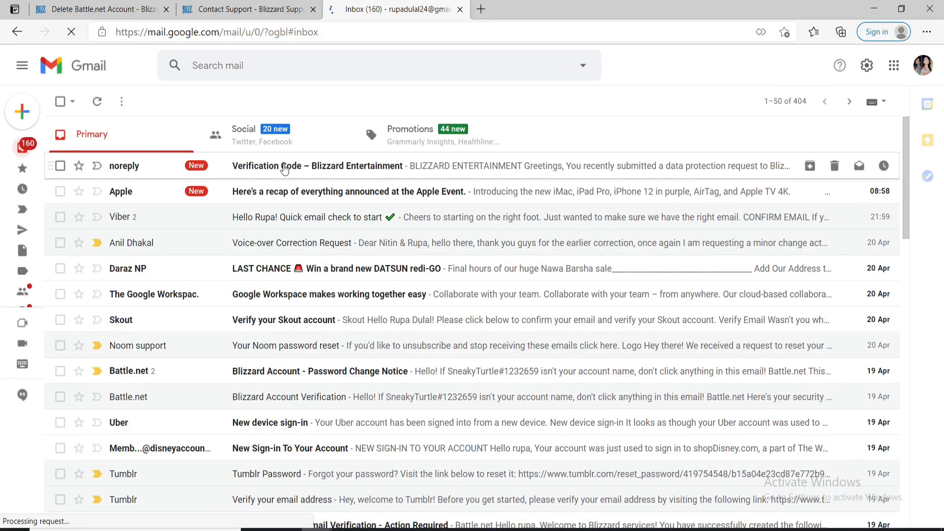
left_click(318, 165)
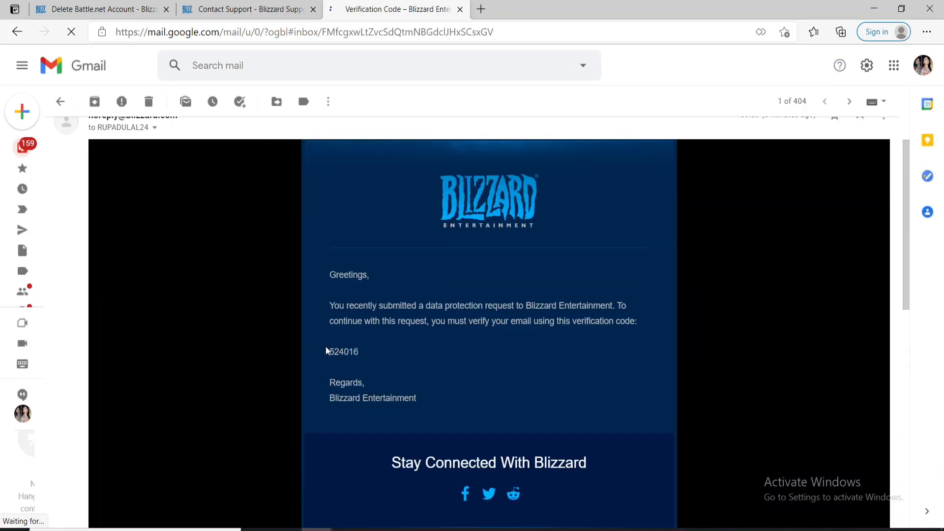
double_click(344, 352)
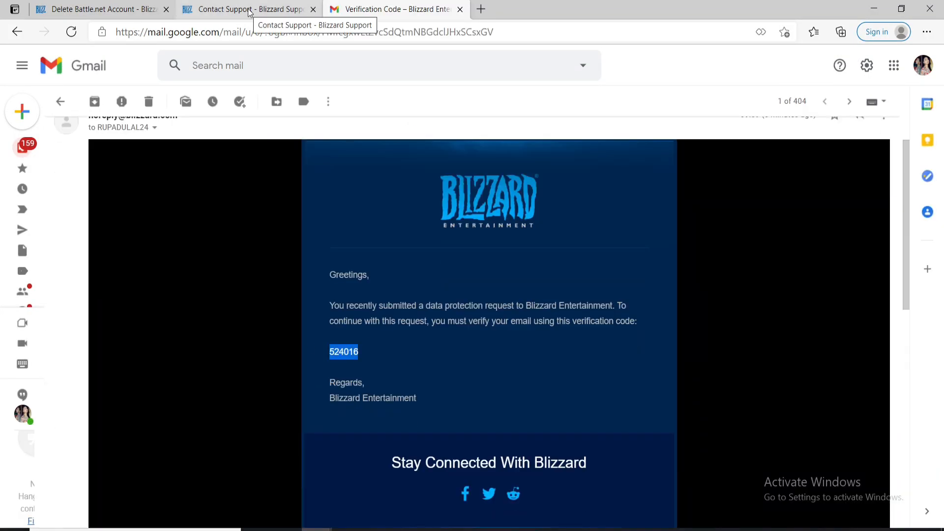
left_click(247, 9)
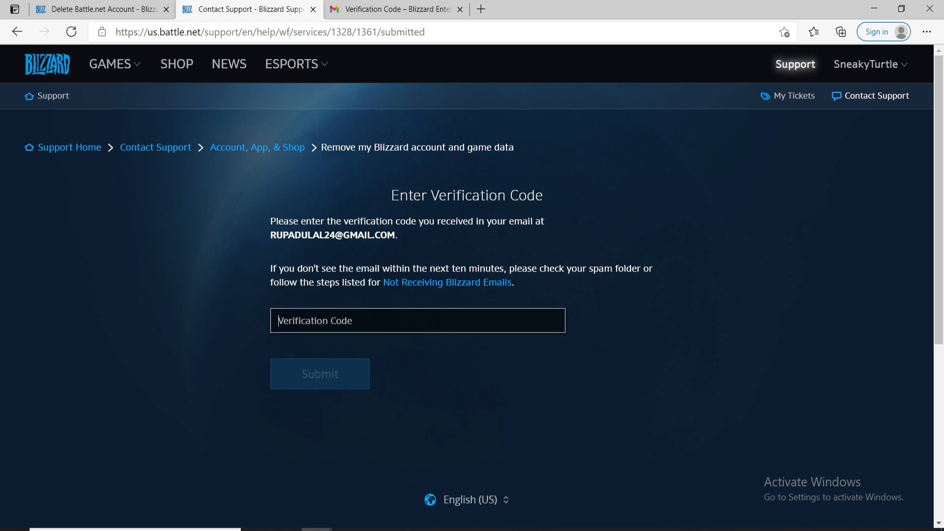
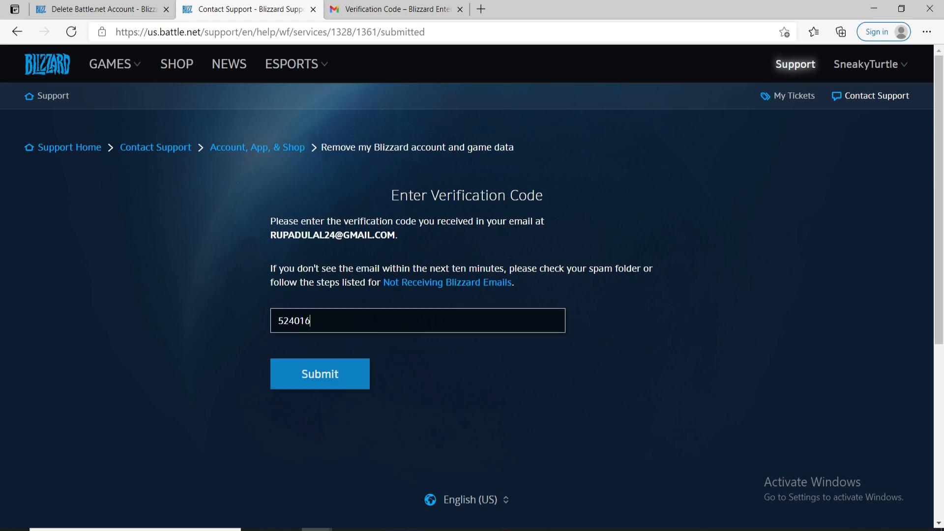
left_click(392, 9)
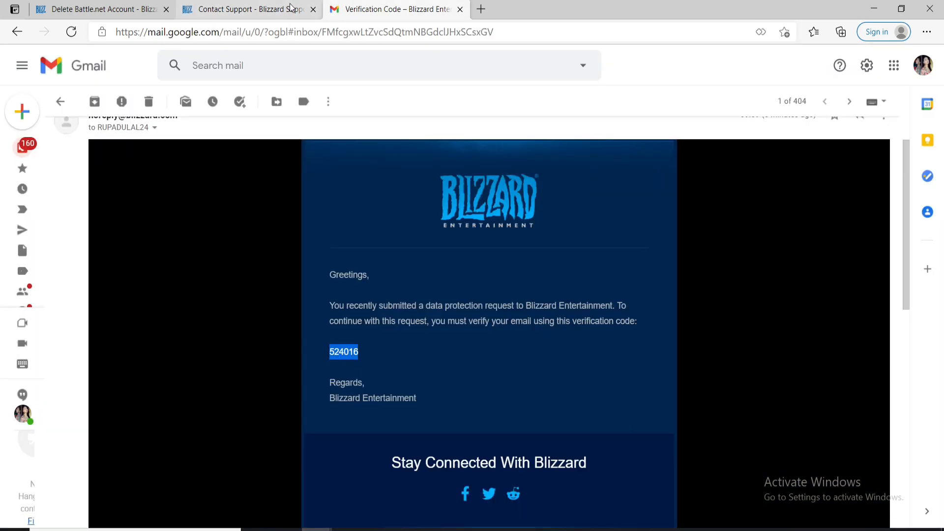
left_click(247, 9)
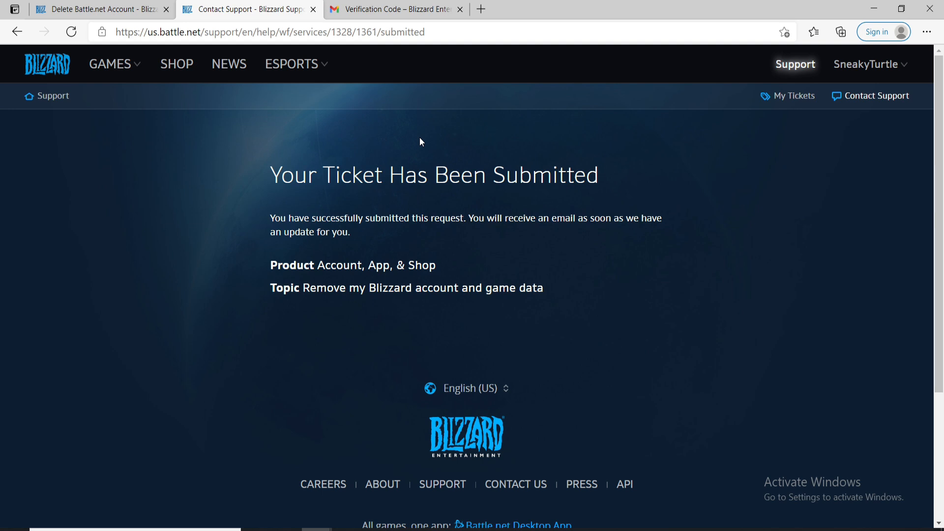
mouse_move(588, 237)
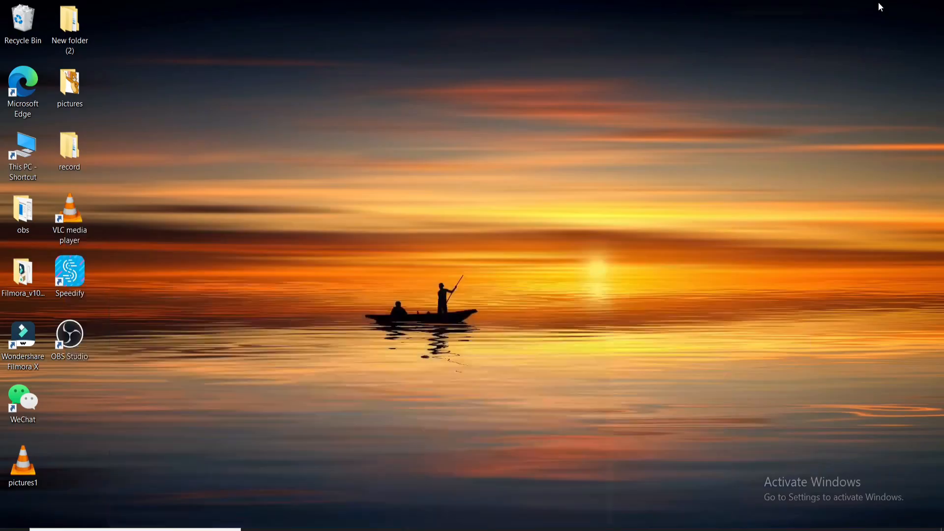
mouse_move(526, 192)
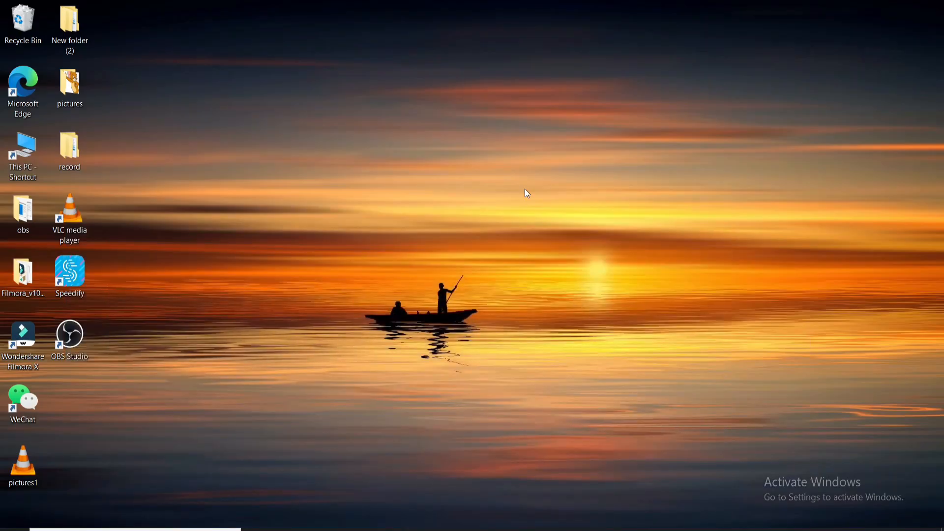